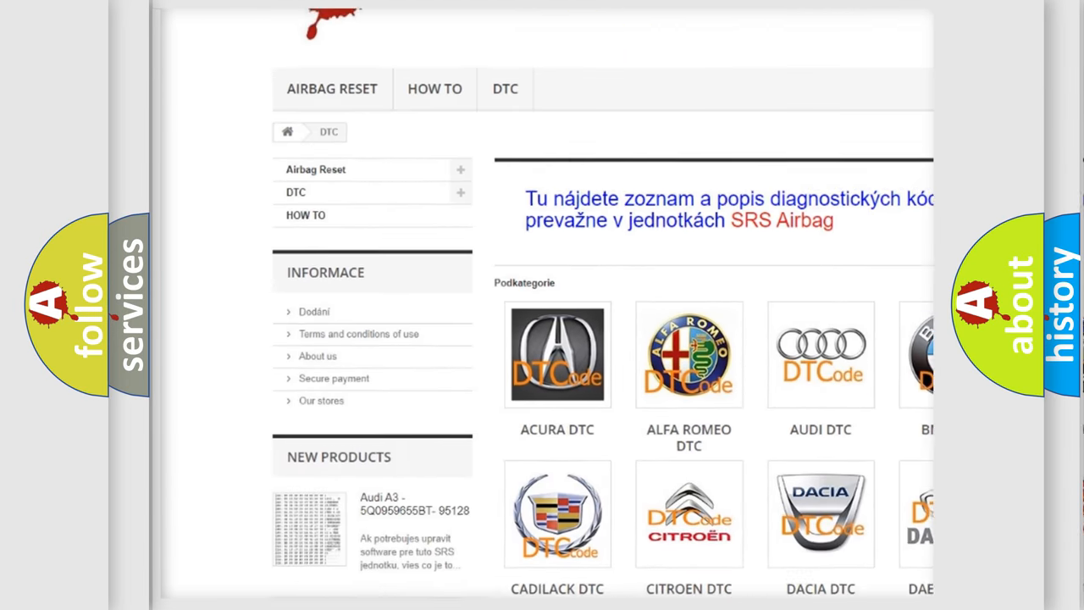
scroll("down", 3)
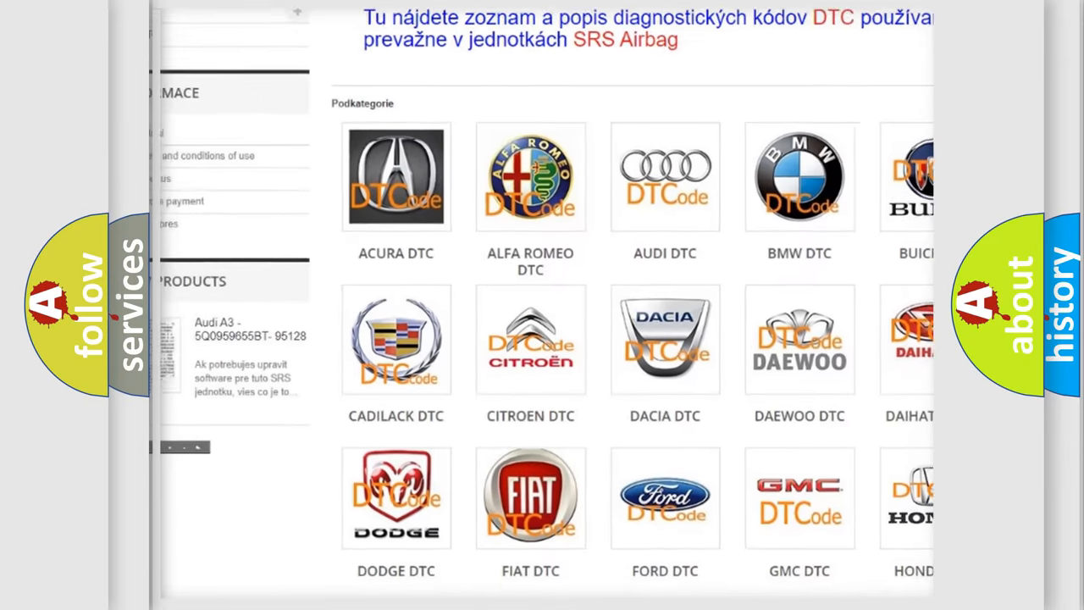
scroll("down", 3)
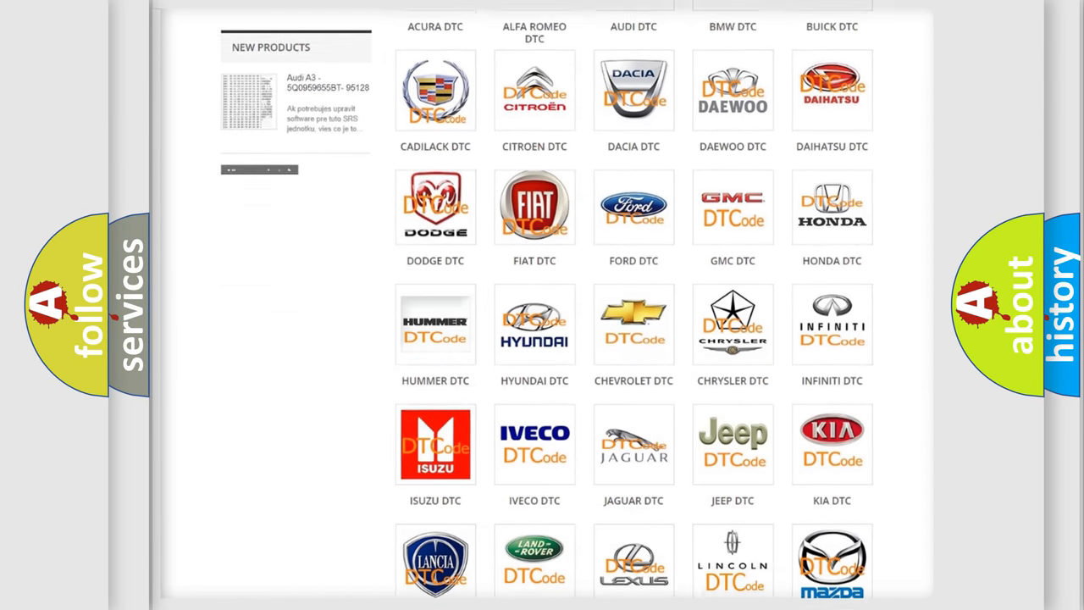
scroll("down", 3)
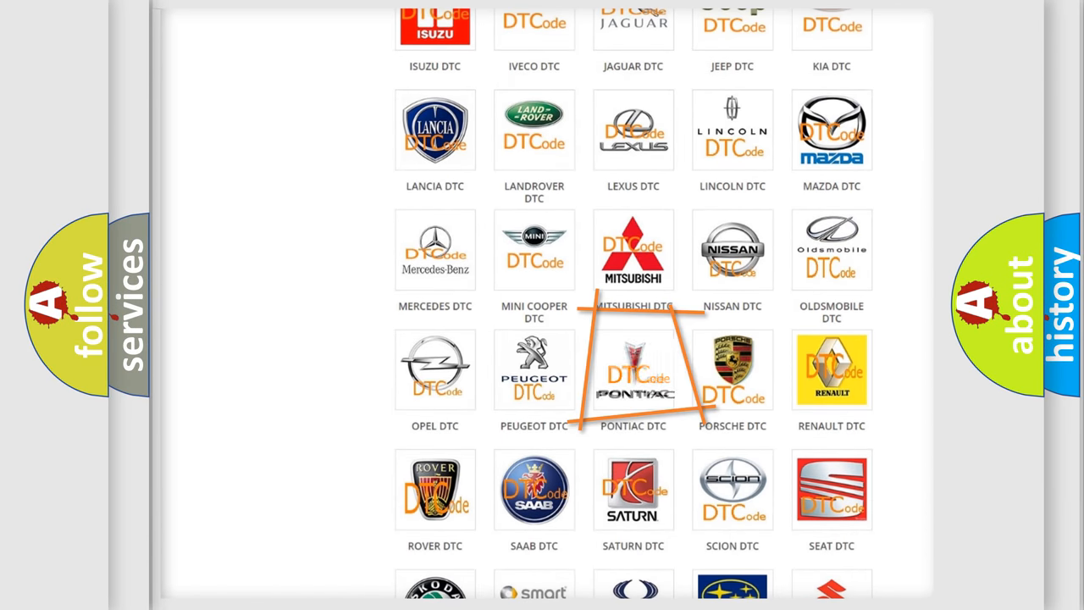